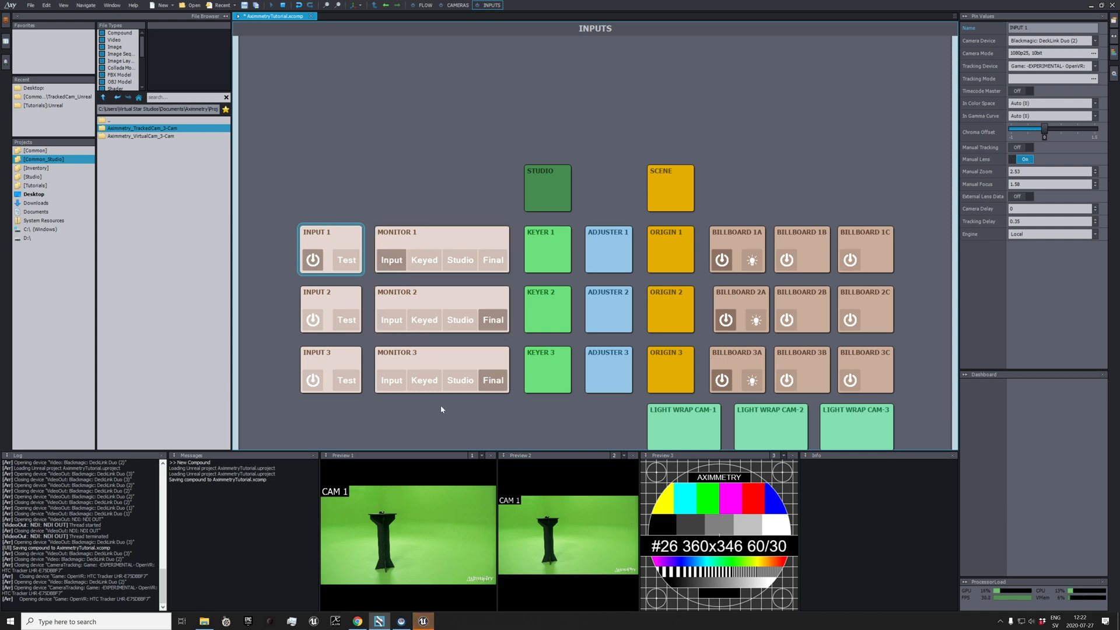
Select the KEYER 1 block and raise High Cut so the green backdrop drops out
left_click(547, 249)
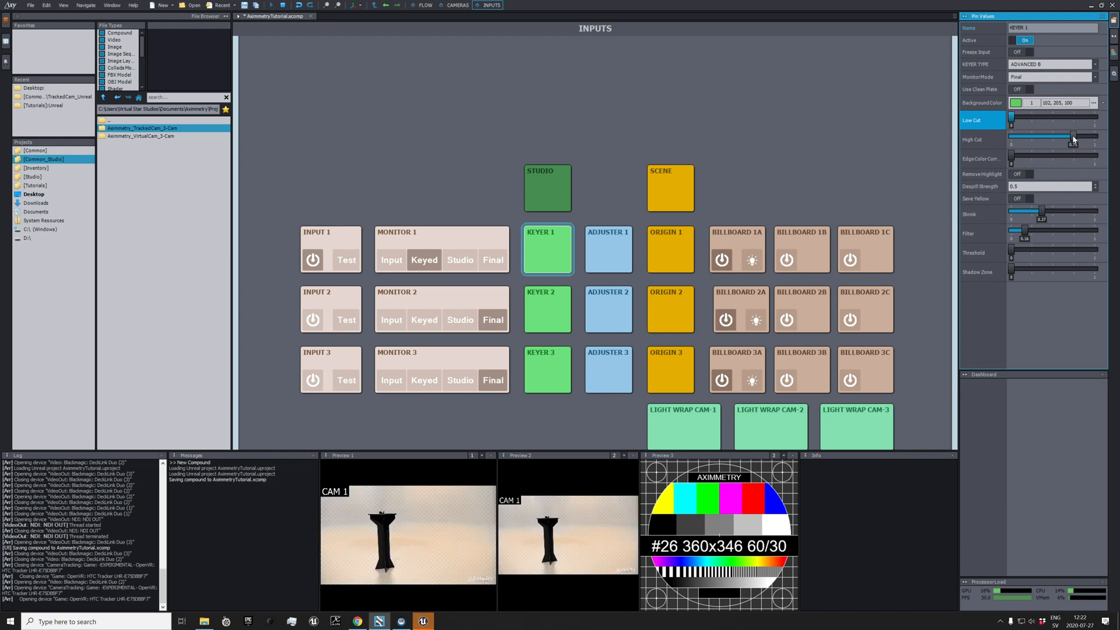
left_click(1016, 103)
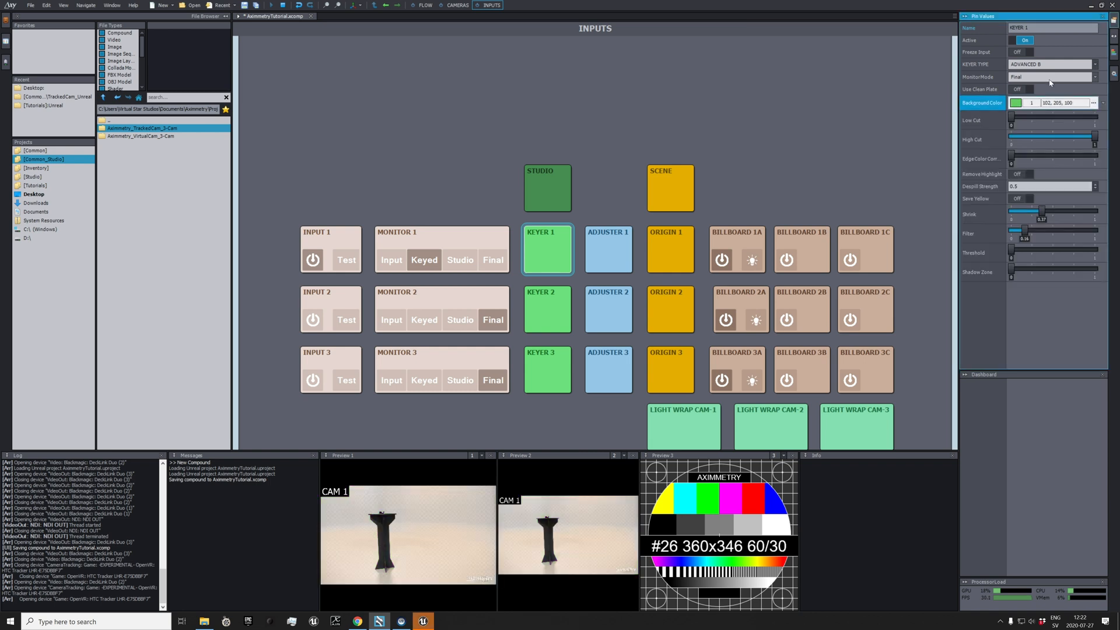
With Monitor Mode on Input, pick the backdrop green as Keyer 1's Background Color and confirm
left_click(1052, 77)
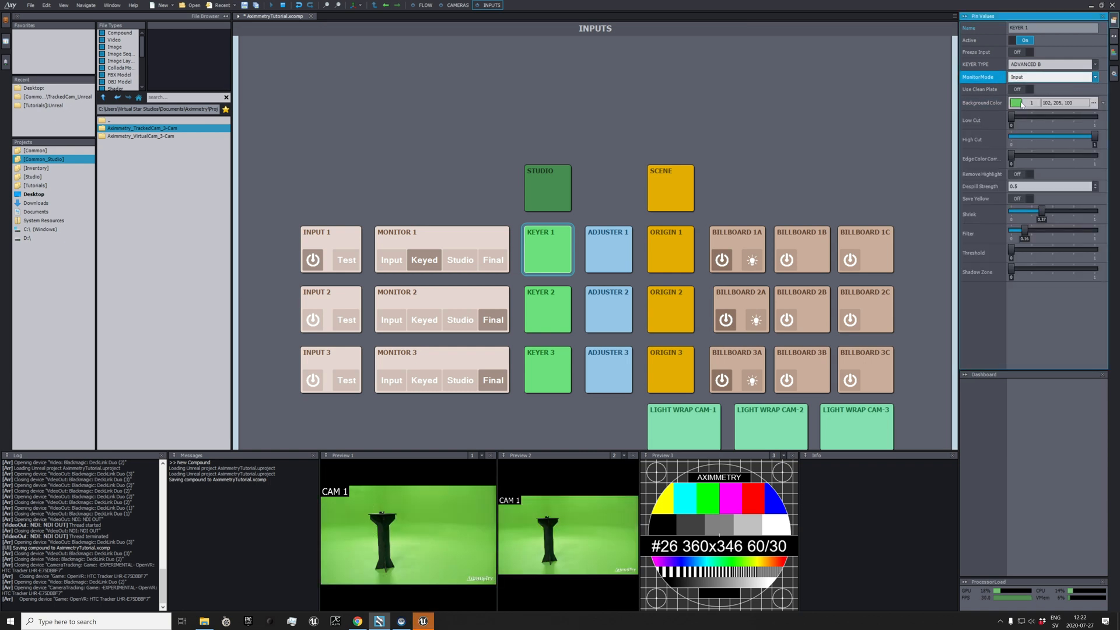
left_click(1017, 103)
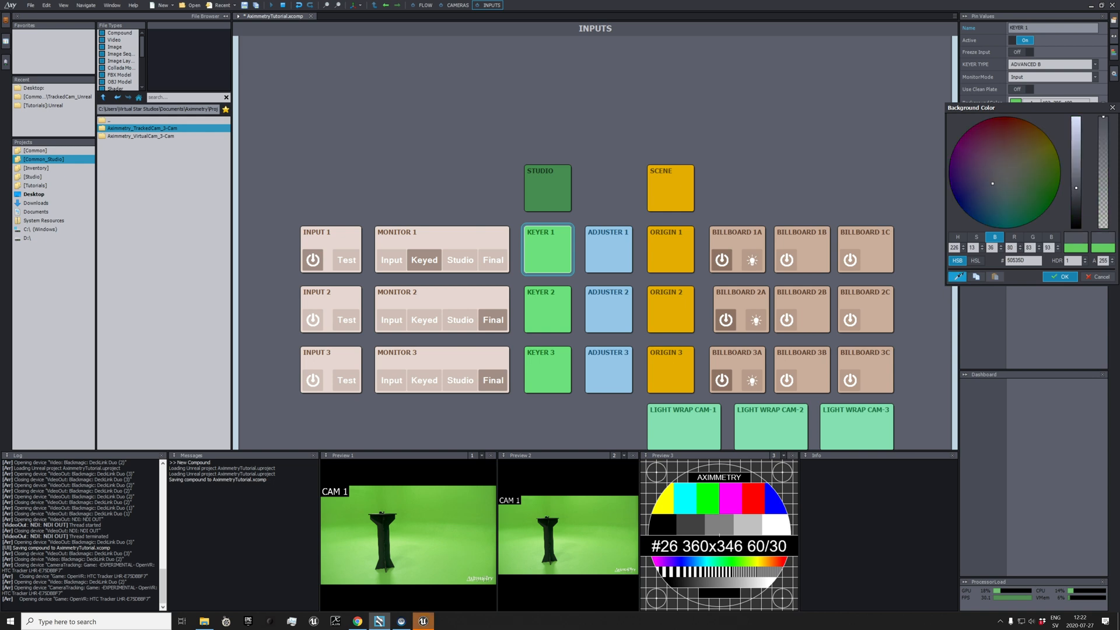
left_click(1045, 177)
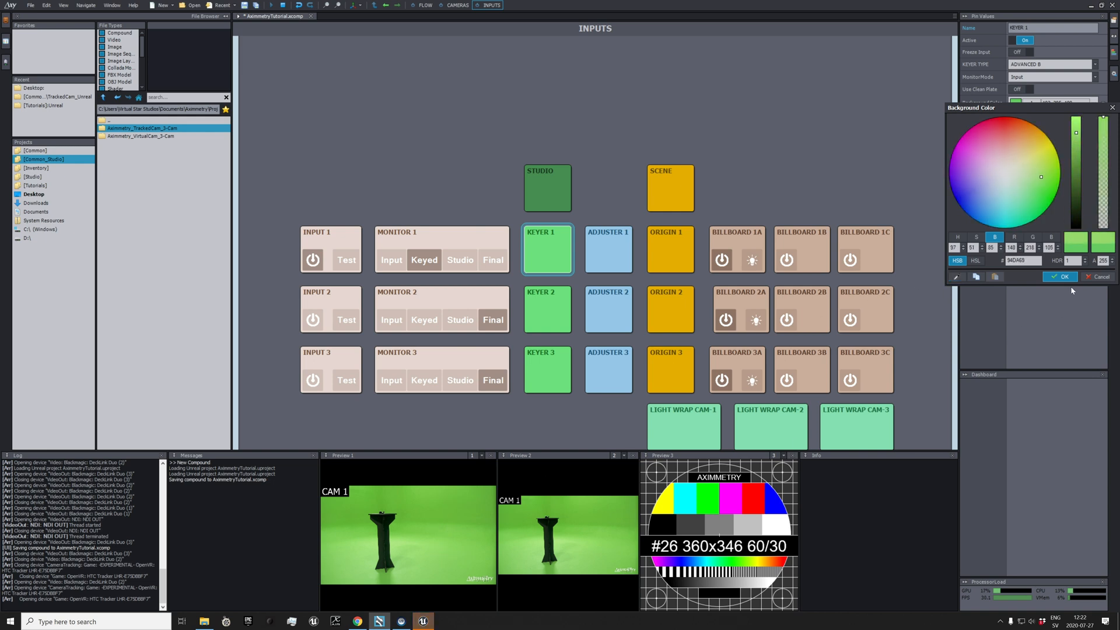
left_click(1059, 276)
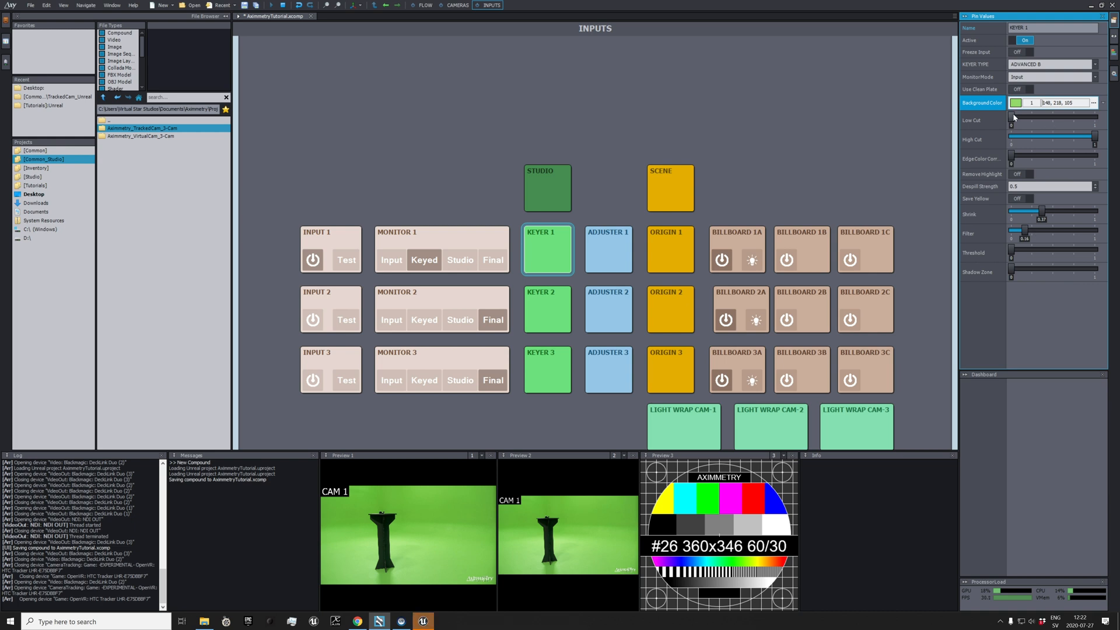
mouse_move(1044, 81)
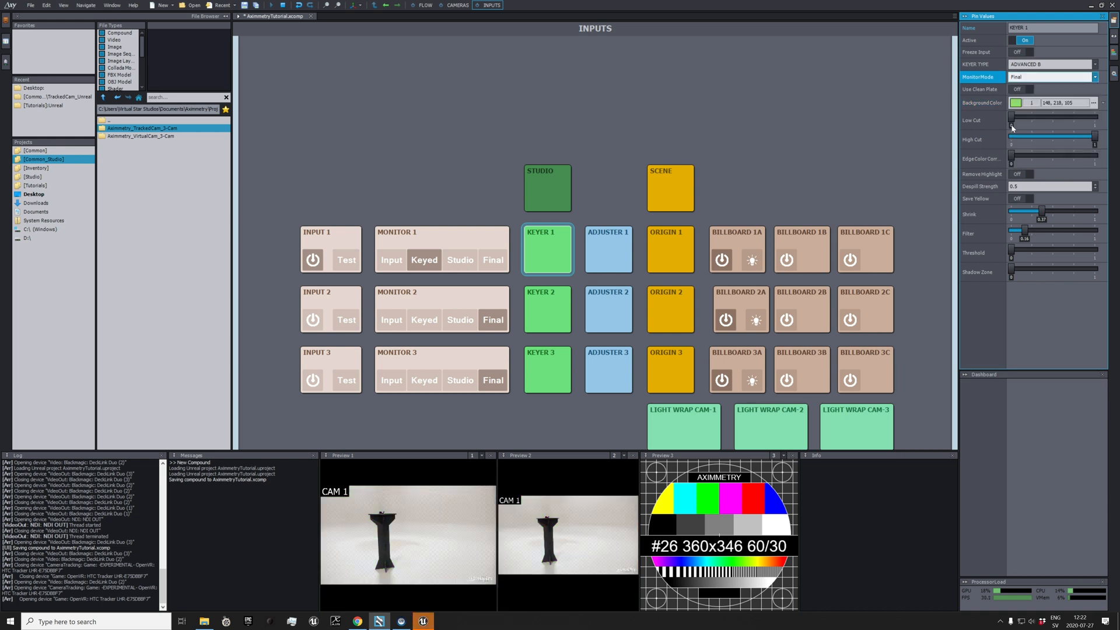
View Keyer 1 as a Matte and raise Low Cut to clean it
left_click(1050, 77)
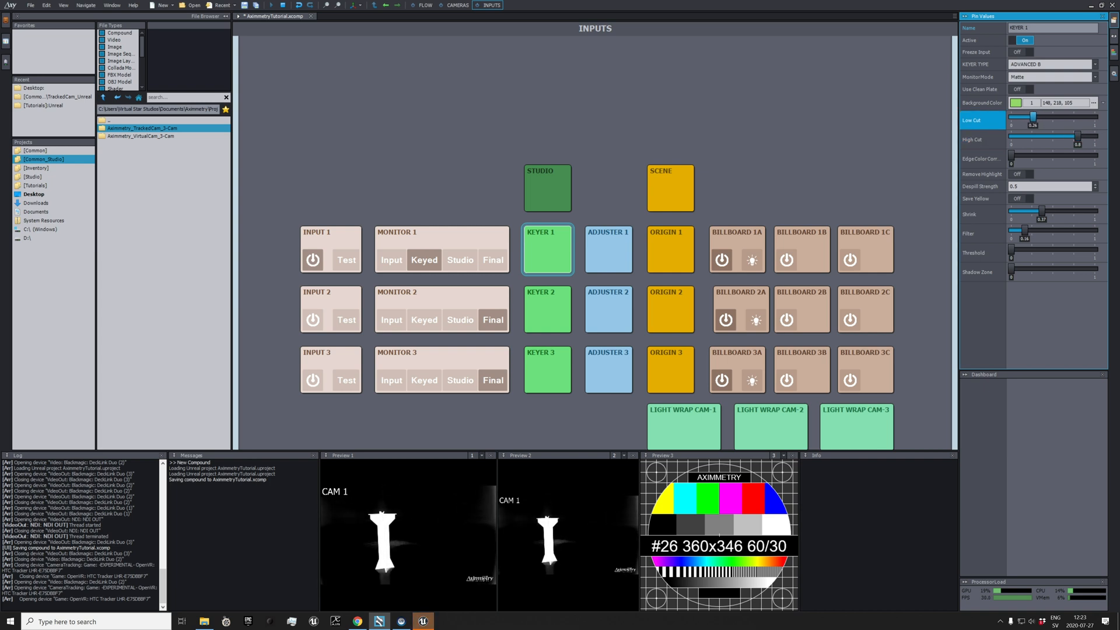
left_click(1016, 102)
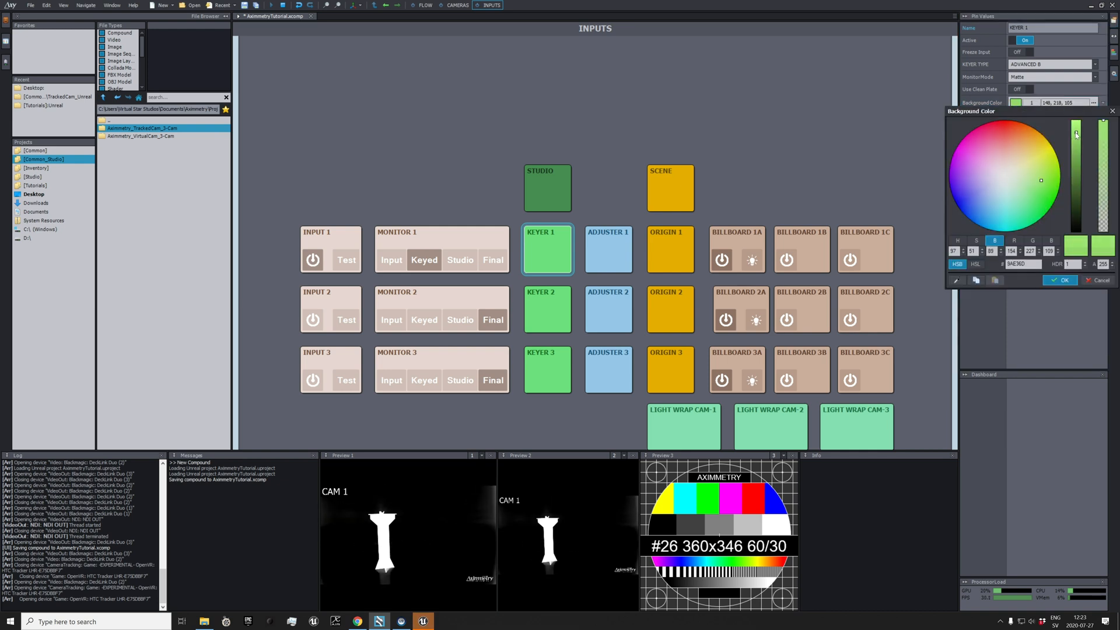
Fine-tune the background green in the colour picker, confirm it, and select the SCENE block
left_click(1039, 185)
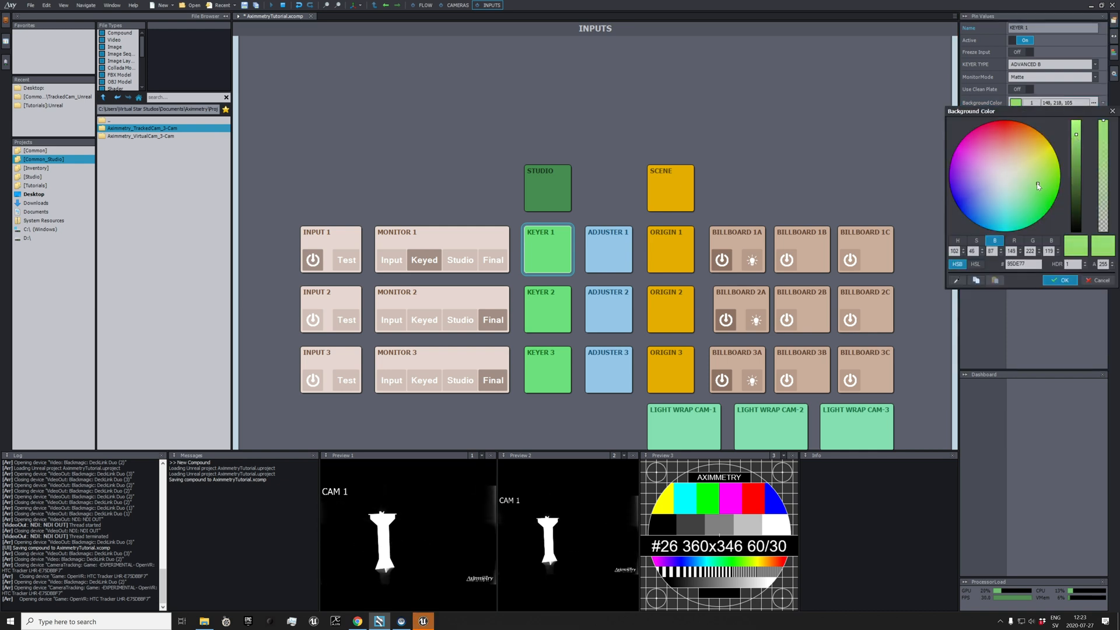
left_click(1039, 186)
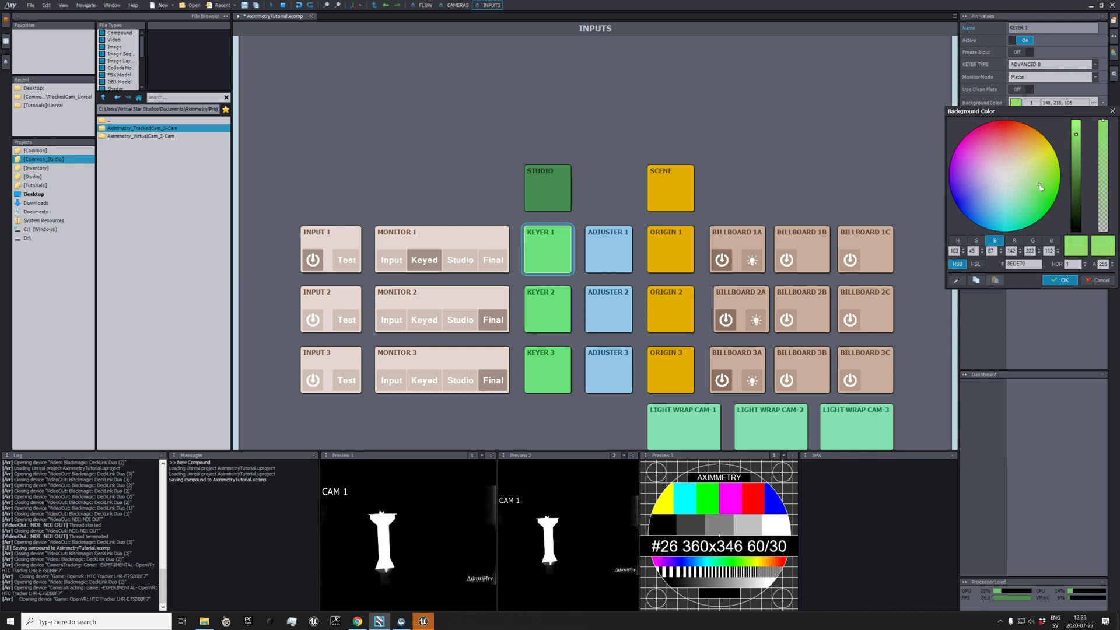
left_click(1039, 185)
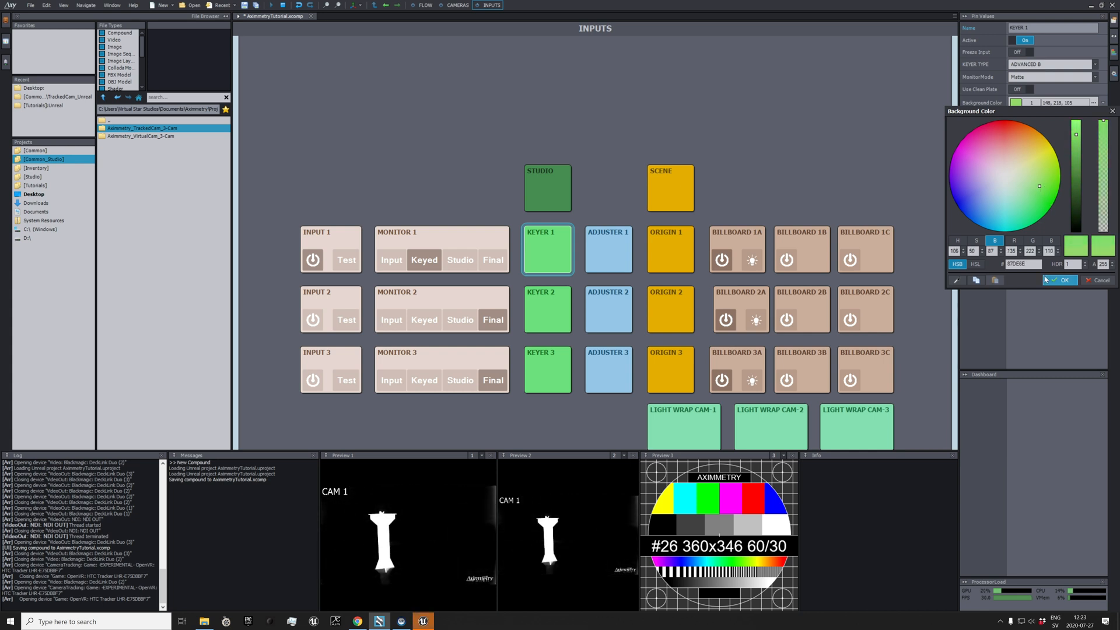
left_click(1064, 280)
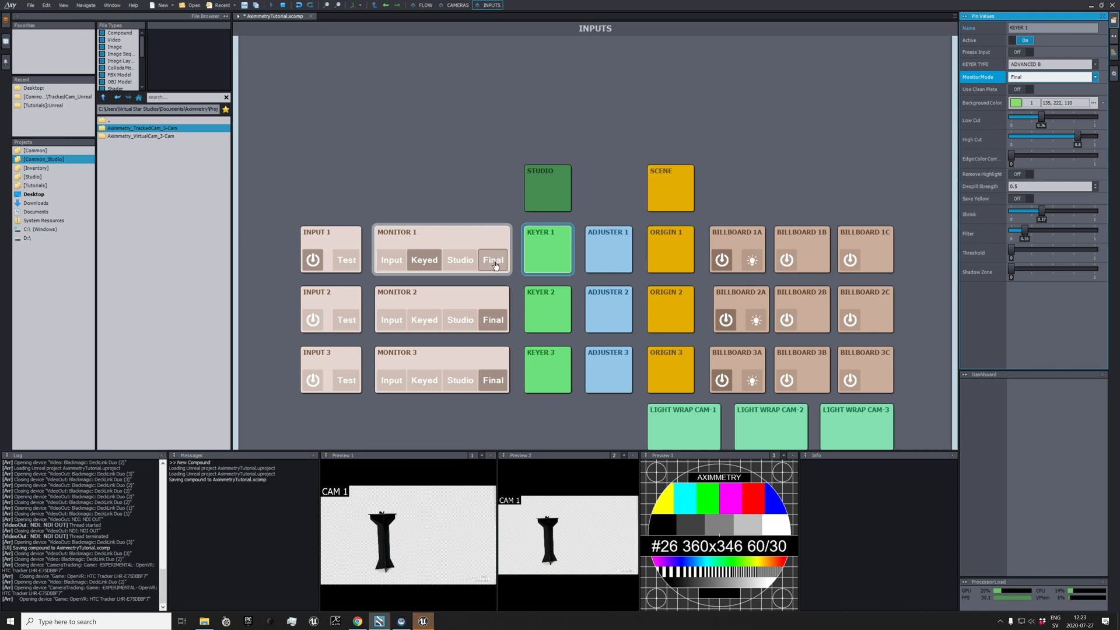
left_click(671, 186)
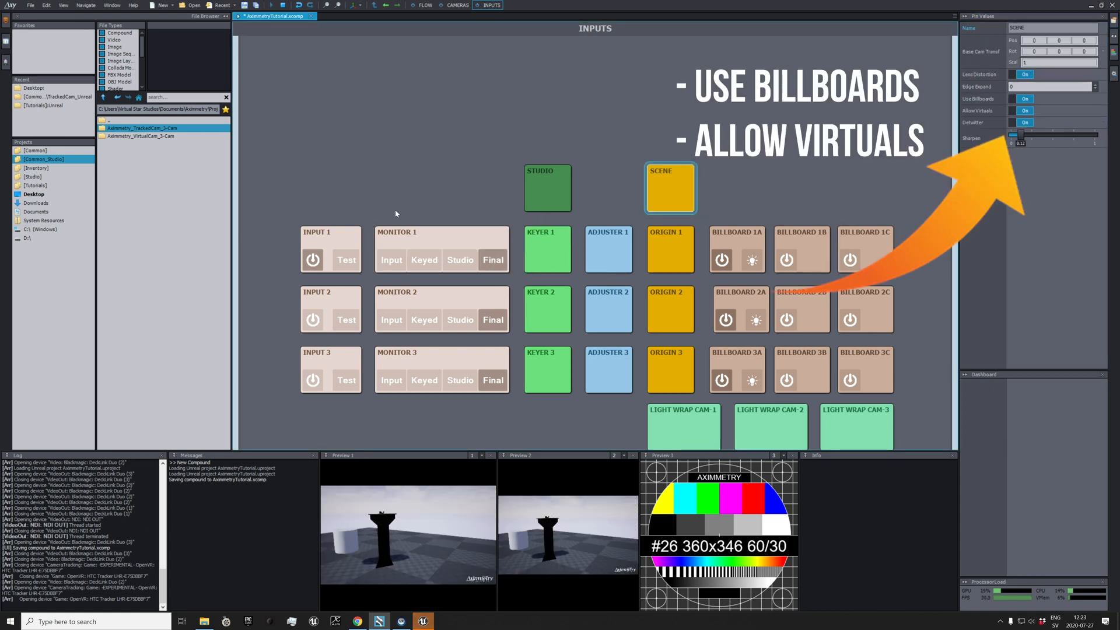